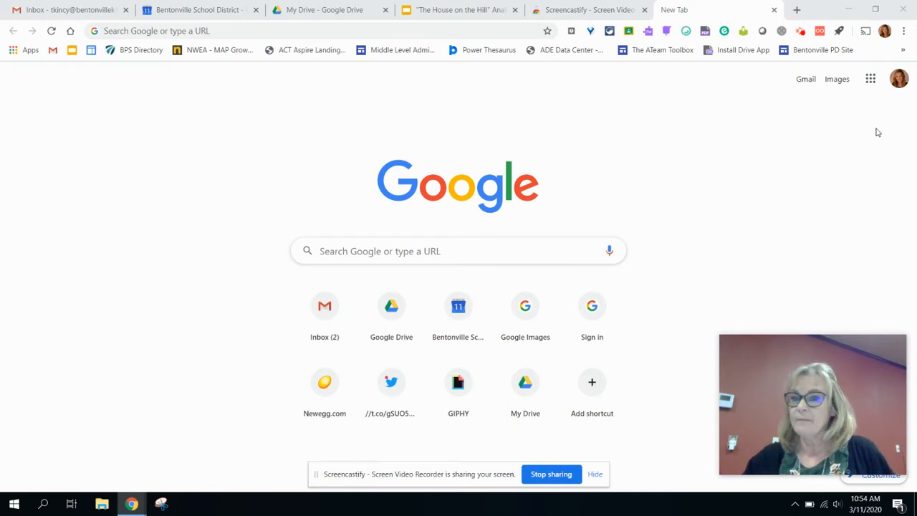
{"action": "mouse_move", "coordinate": [903, 106]}
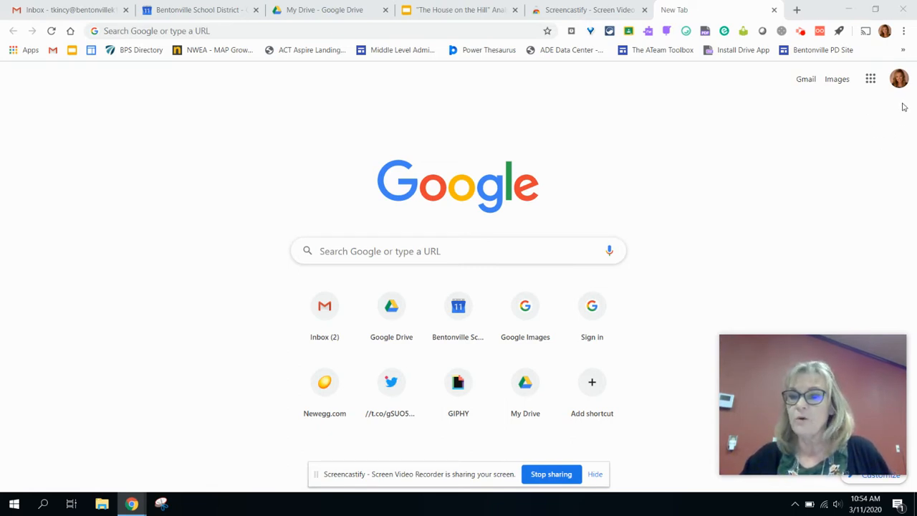
{"action": "mouse_move", "coordinate": [899, 106]}
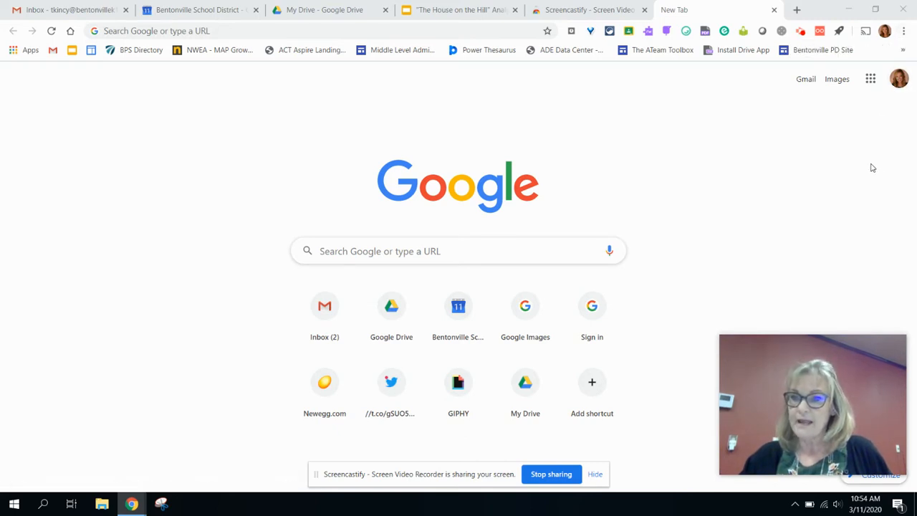
Go to youtube.com to load the YouTube home page.
{"action": "left_click", "coordinate": [208, 31]}
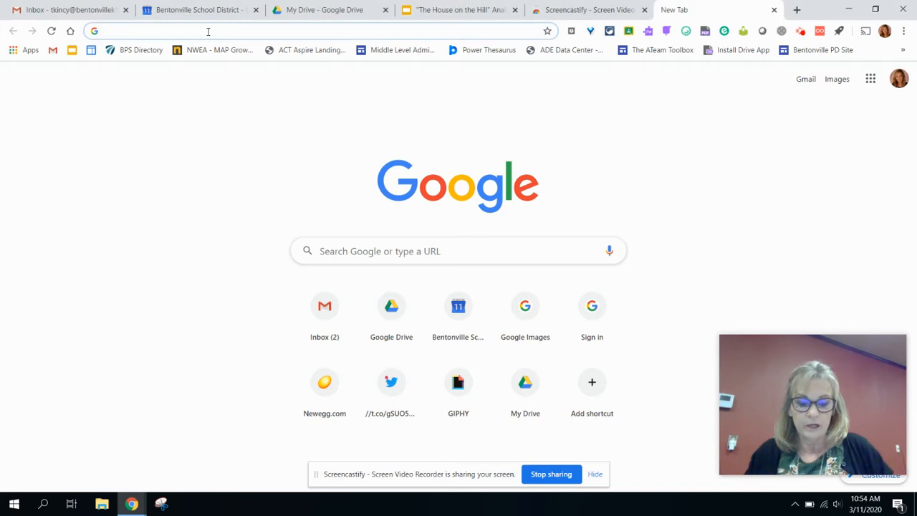
{"action": "type", "text": "youtube.com"}
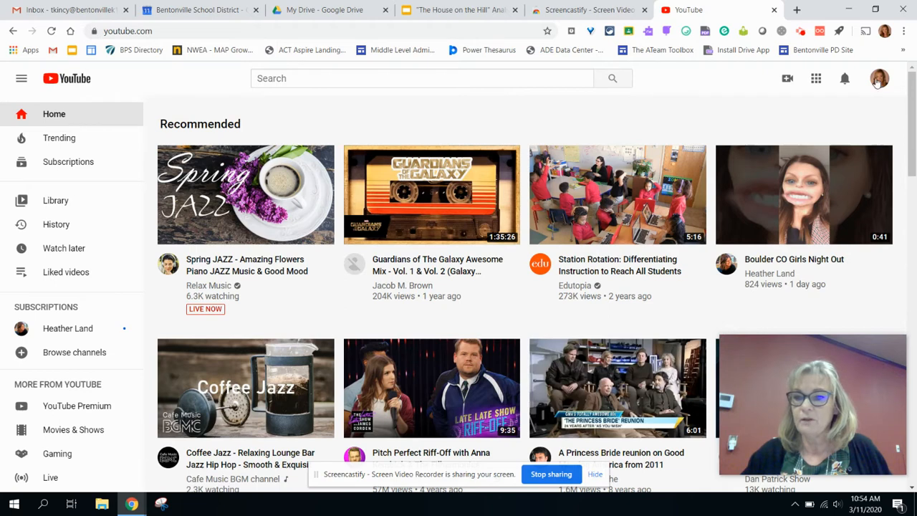
Start creating a new channel from the account menu of the district account.
{"action": "left_click", "coordinate": [880, 79]}
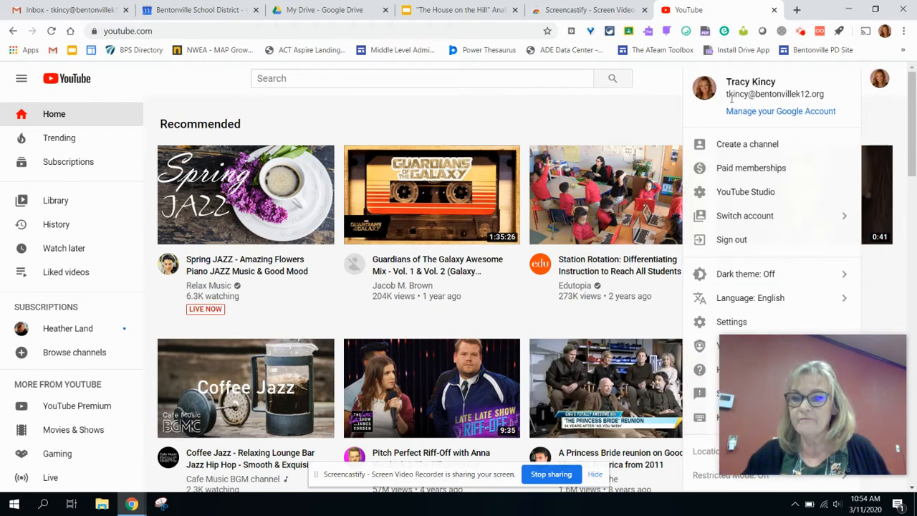
{"action": "mouse_move", "coordinate": [774, 94]}
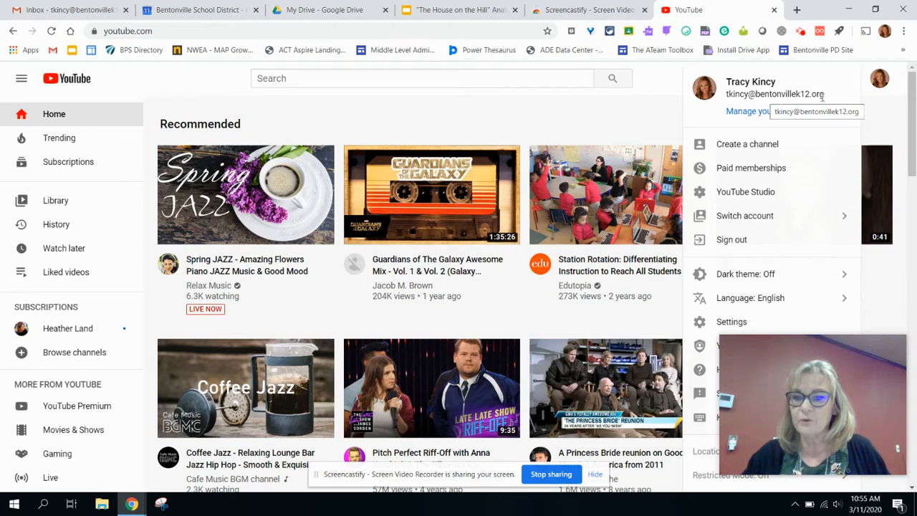
{"action": "mouse_move", "coordinate": [748, 143]}
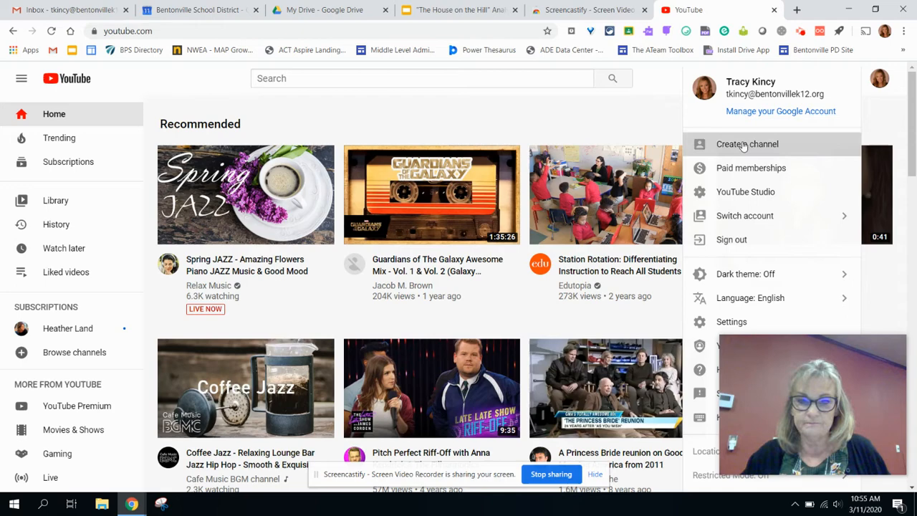
{"action": "left_click", "coordinate": [748, 143]}
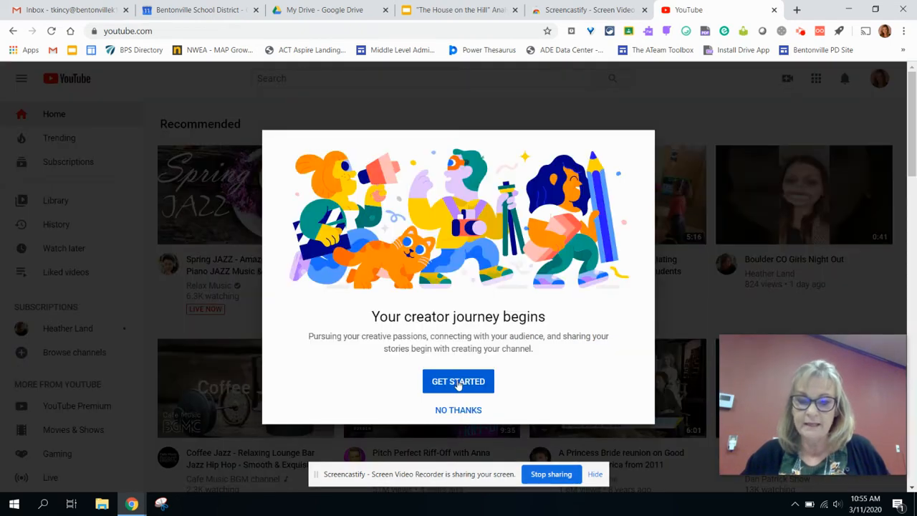
Get started and choose to use the account's own name and picture for the channel.
{"action": "left_click", "coordinate": [458, 381]}
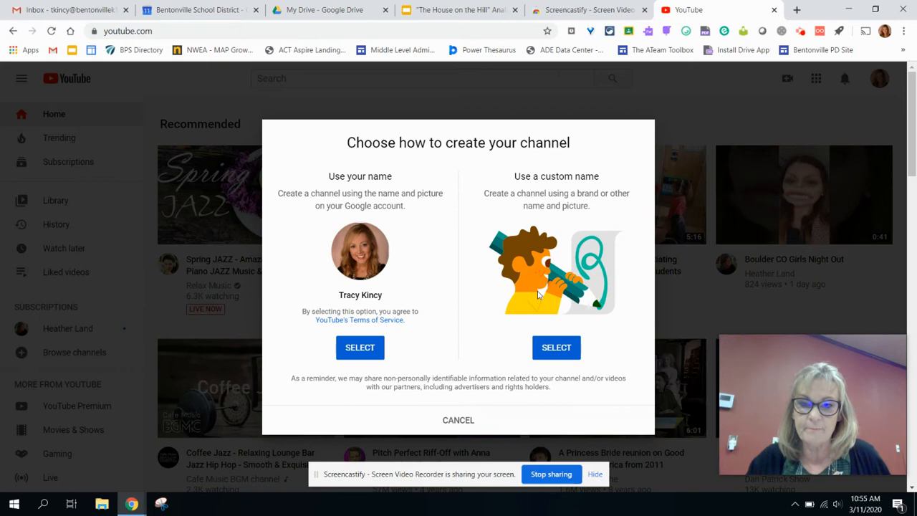
{"action": "mouse_move", "coordinate": [330, 175]}
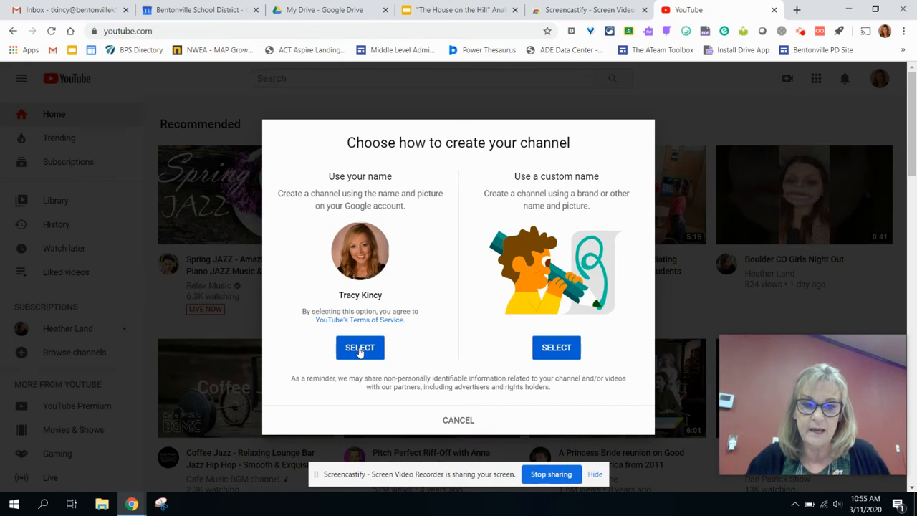
{"action": "left_click", "coordinate": [360, 349]}
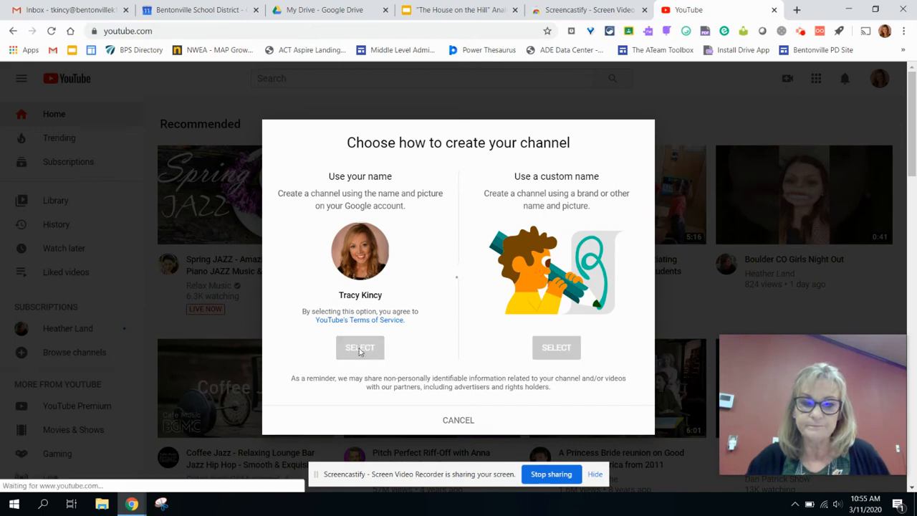
Confirm creating the channel with the account name and begin entering a new address.
{"action": "left_click", "coordinate": [360, 348]}
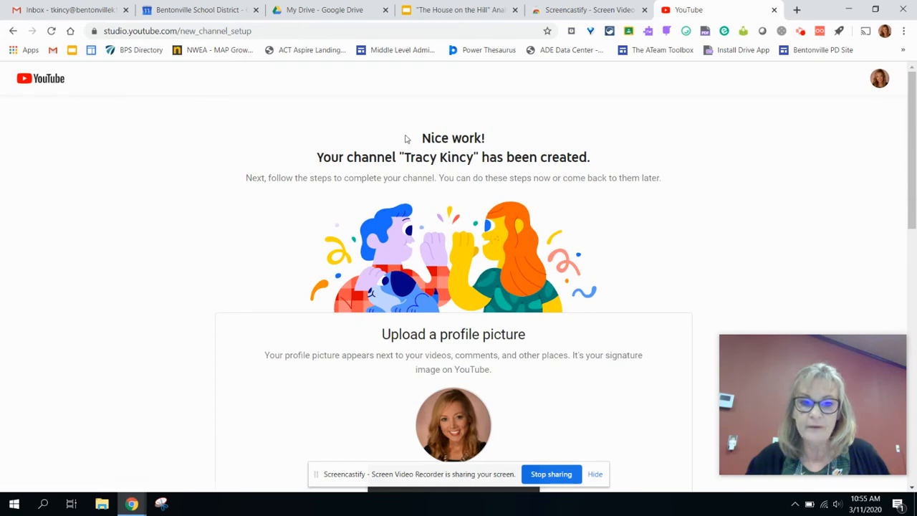
{"action": "mouse_move", "coordinate": [582, 175]}
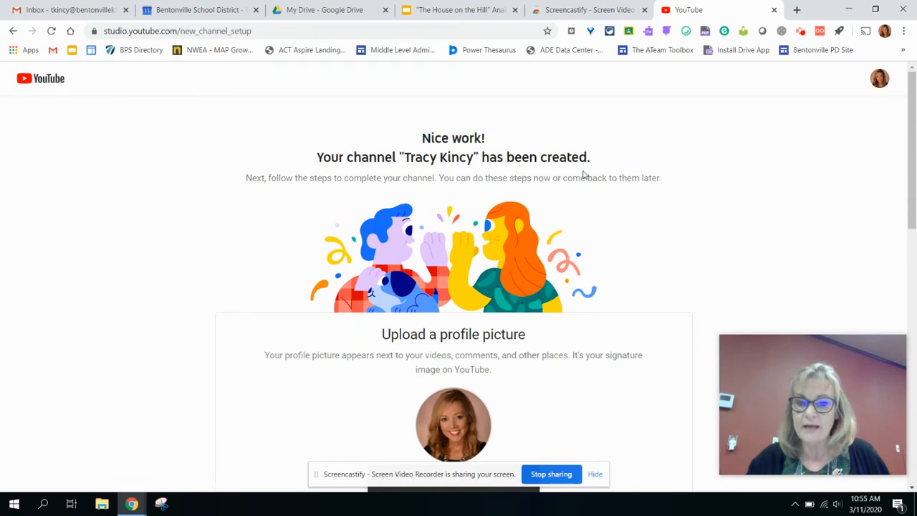
{"action": "mouse_move", "coordinate": [696, 159]}
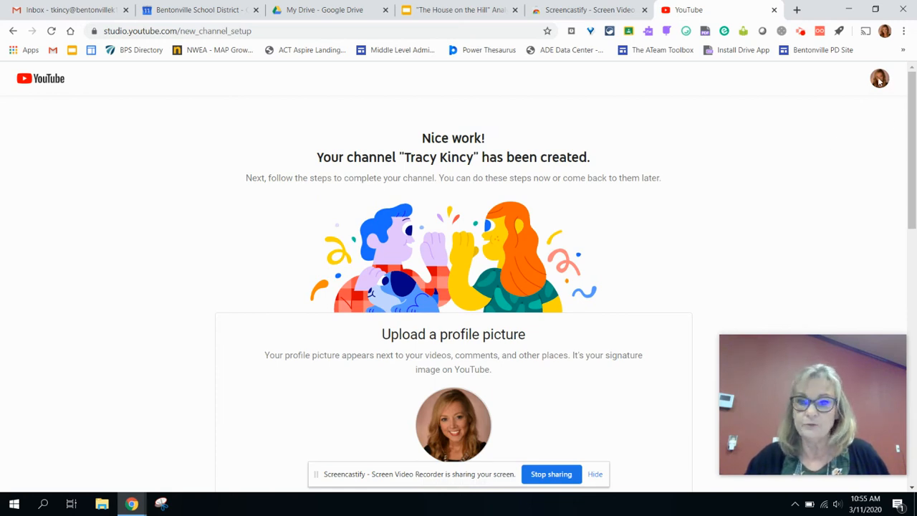
{"action": "left_click", "coordinate": [178, 31]}
{"action": "type", "text": "https://s"}
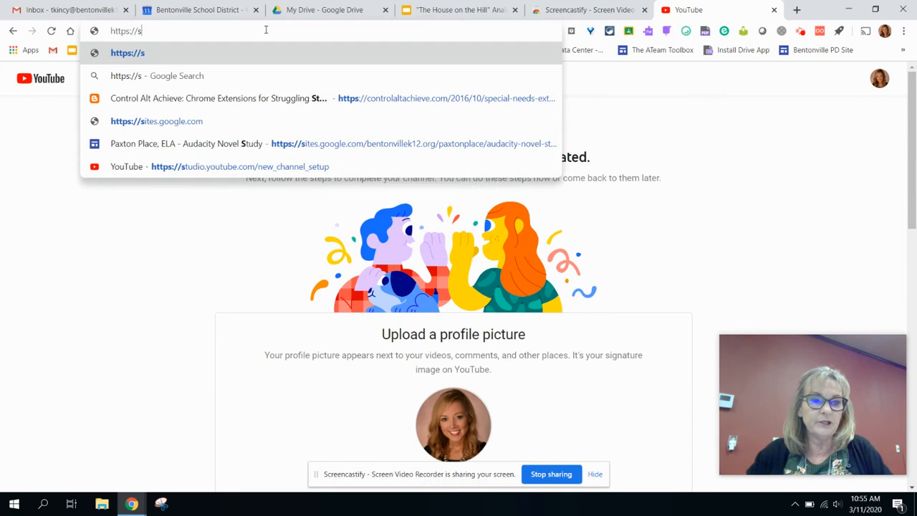
Return to youtube.com from the channel setup page.
{"action": "type", "text": "youtube.com"}
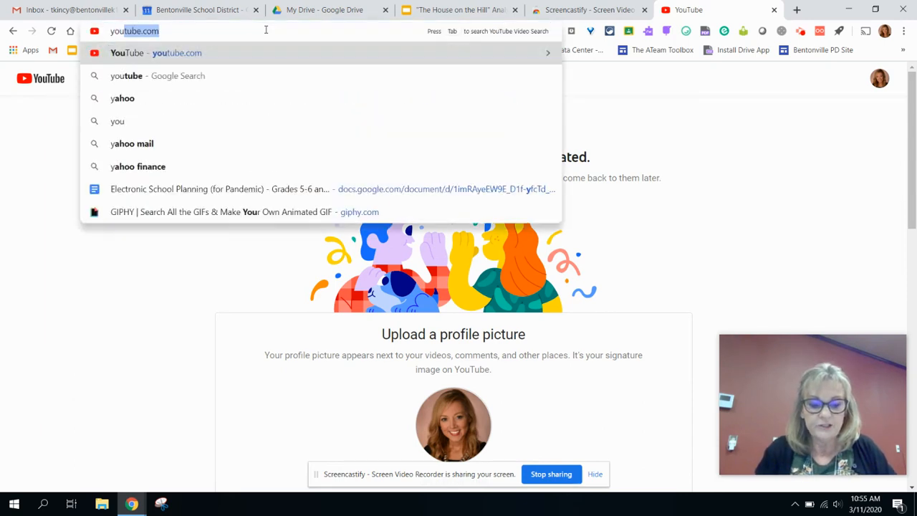
{"action": "type", "text": "youtube.com"}
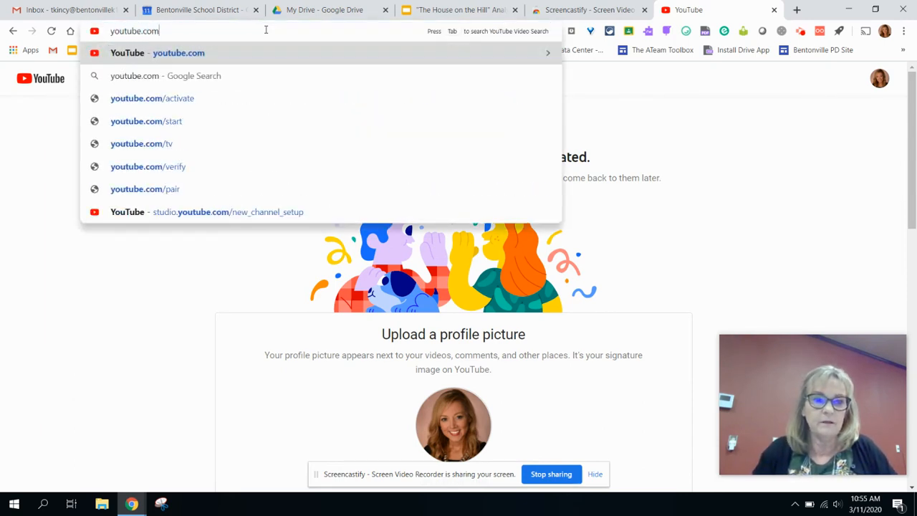
{"action": "key", "text": "Enter"}
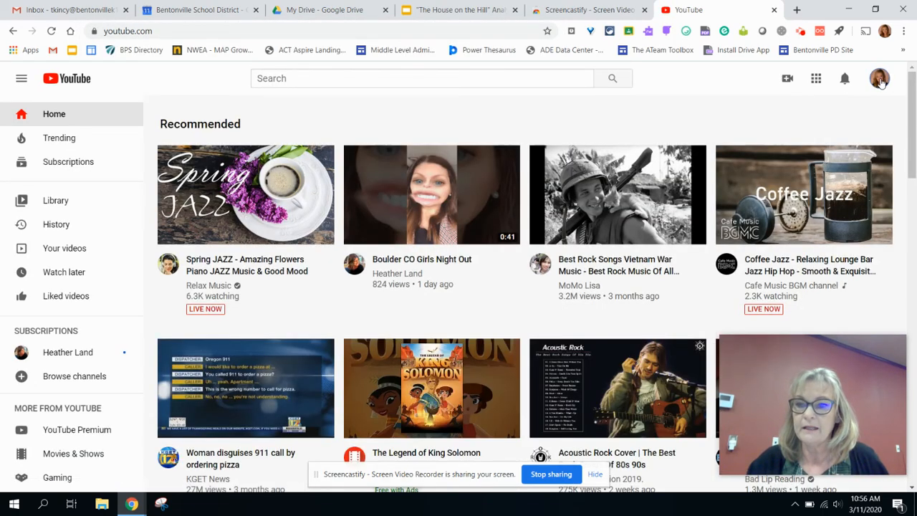
Go to the newly created channel's page via Your channel in the account menu.
{"action": "left_click", "coordinate": [880, 77]}
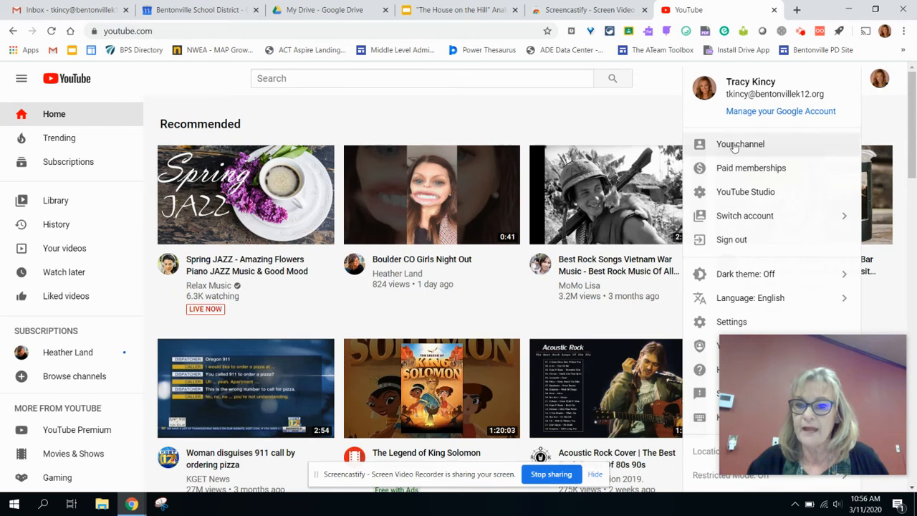
{"action": "left_click", "coordinate": [740, 143]}
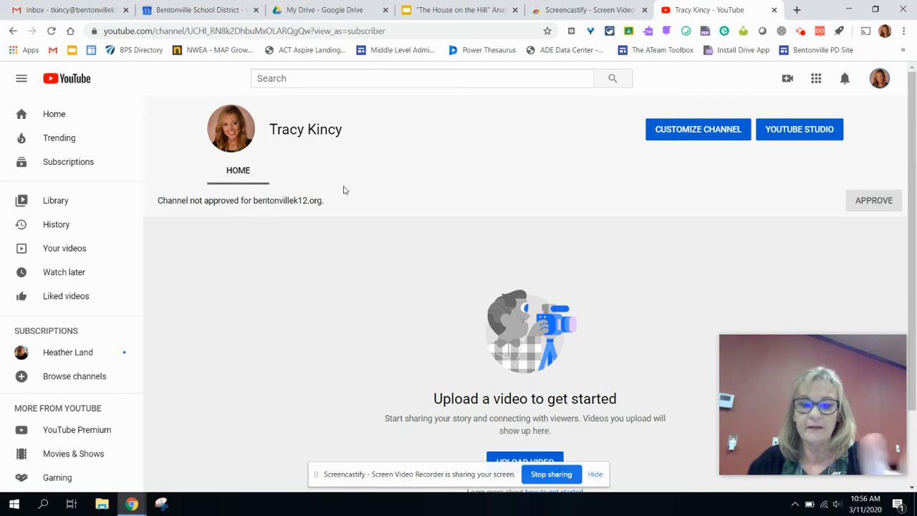
{"action": "mouse_move", "coordinate": [328, 126]}
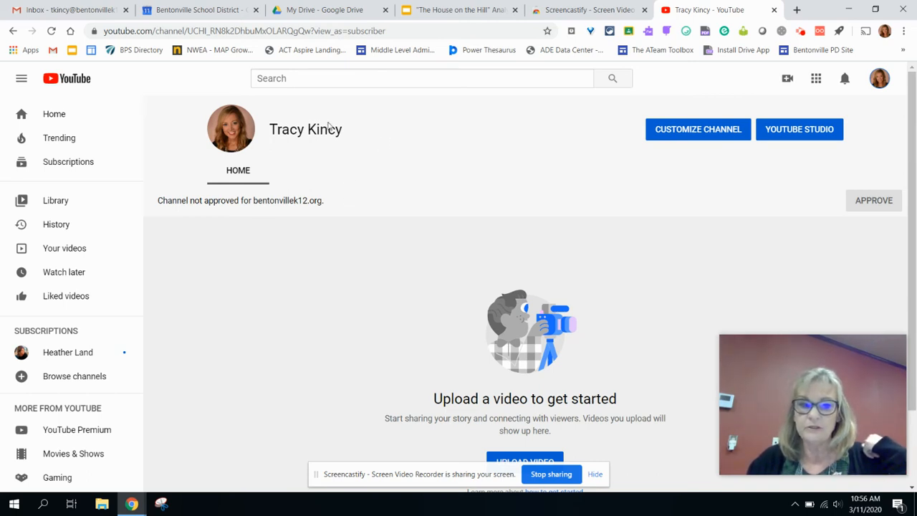
{"action": "mouse_move", "coordinate": [889, 235]}
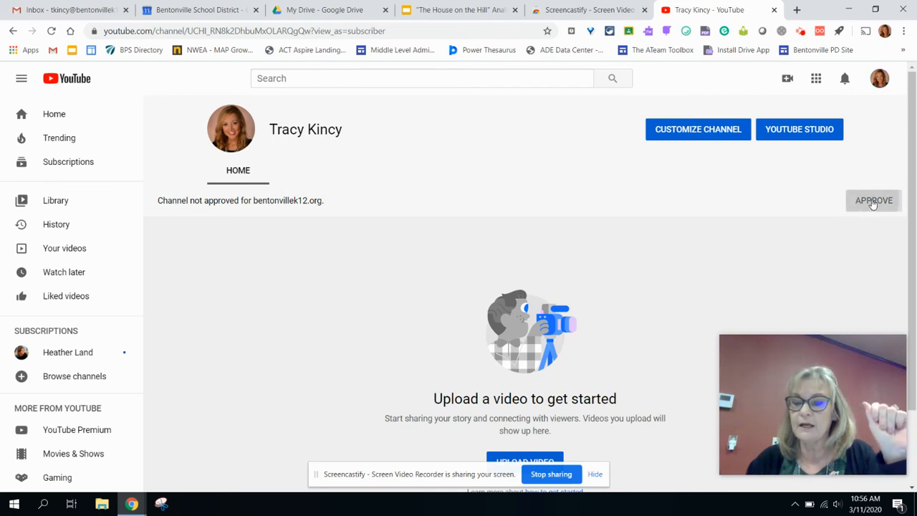
Approve the channel for bentonvillek12.org so the button changes to Remove.
{"action": "left_click", "coordinate": [874, 201]}
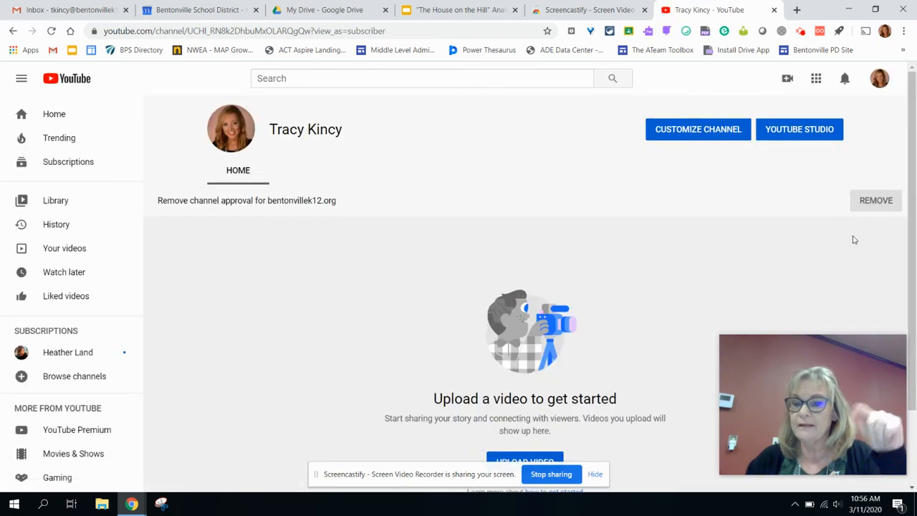
{"action": "mouse_move", "coordinate": [874, 221]}
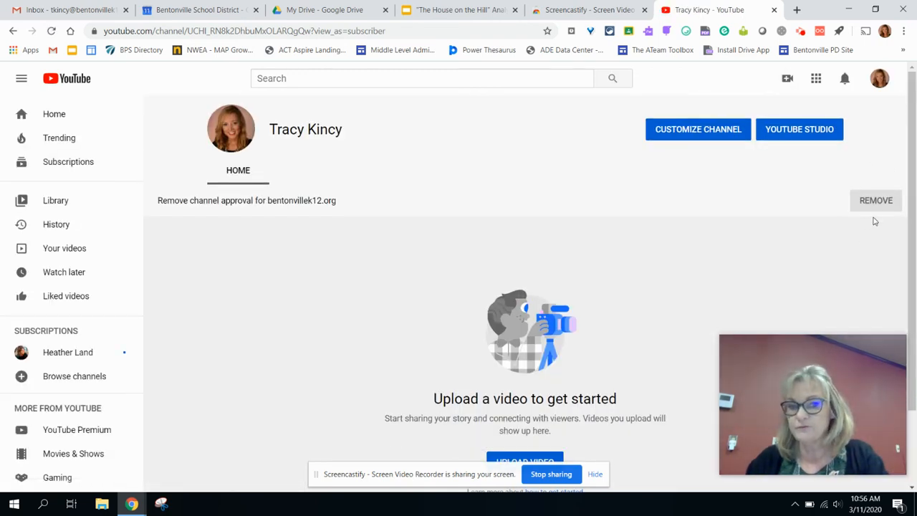
{"action": "mouse_move", "coordinate": [785, 211]}
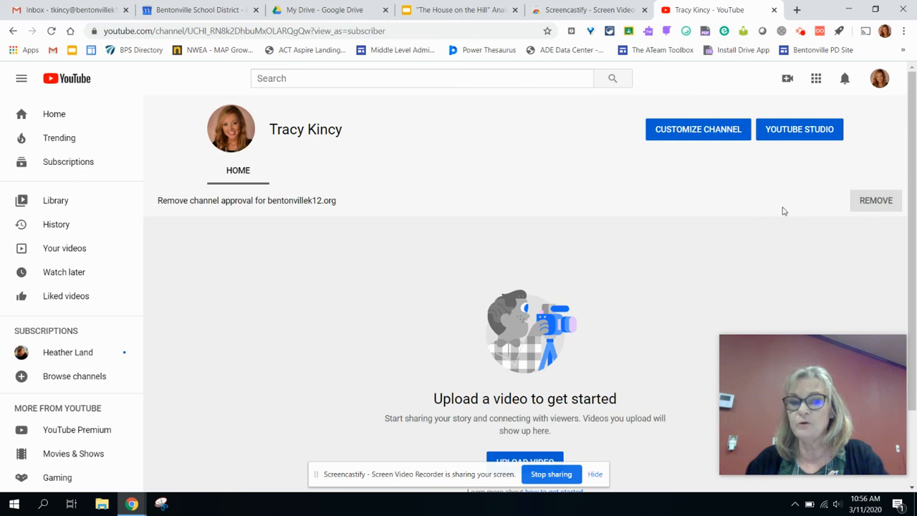